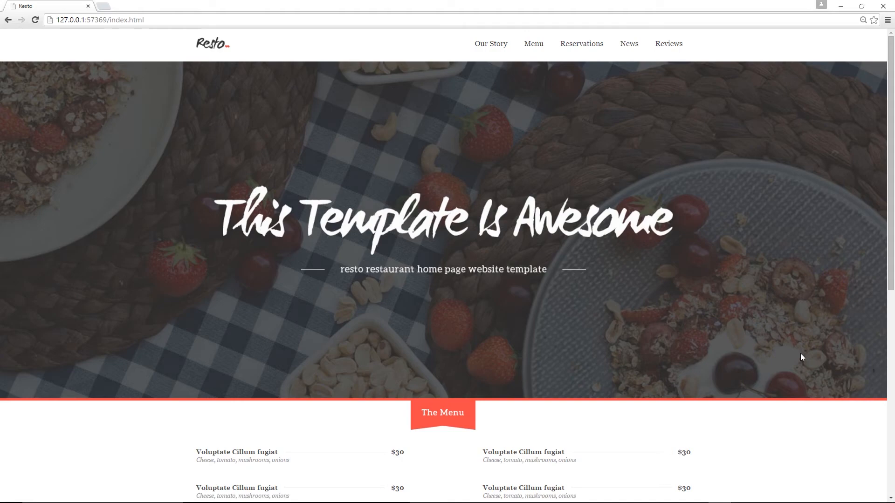
Scroll the Photoshop mockup to compare the dark four-column footer design with the unstyled preview
scroll("down", 3)
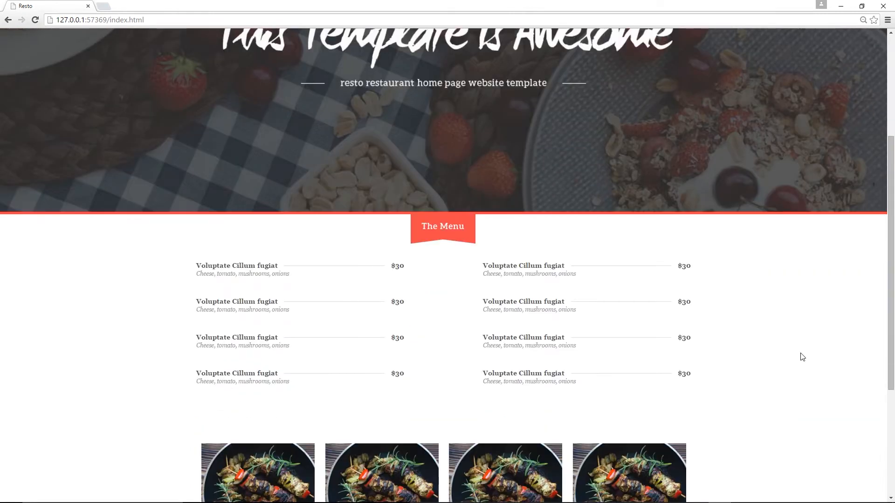
scroll("up", 3)
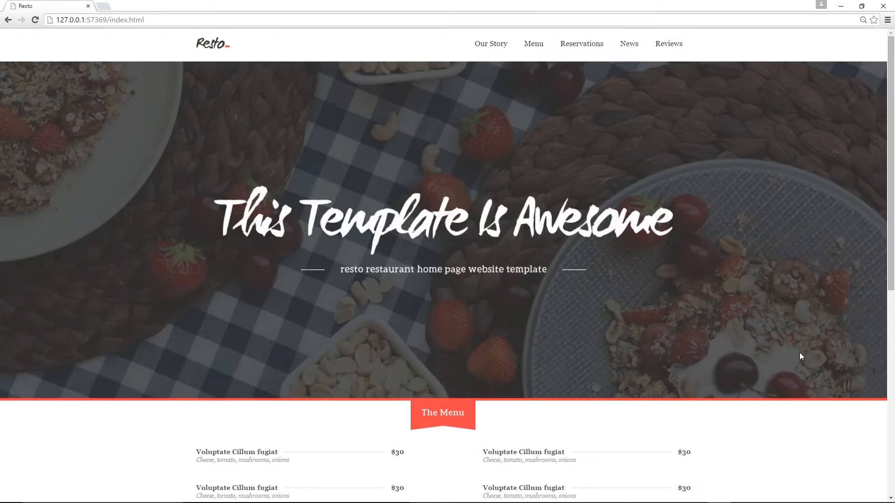
scroll("down", 3)
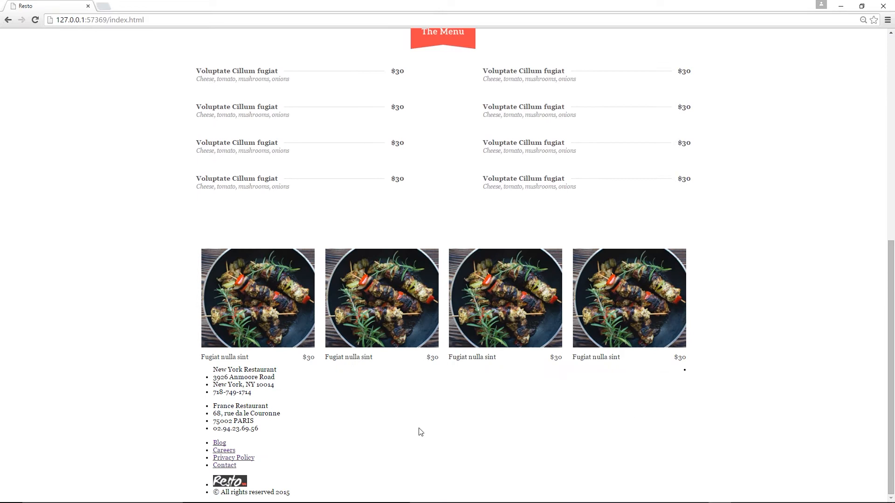
mouse_move(624, 230)
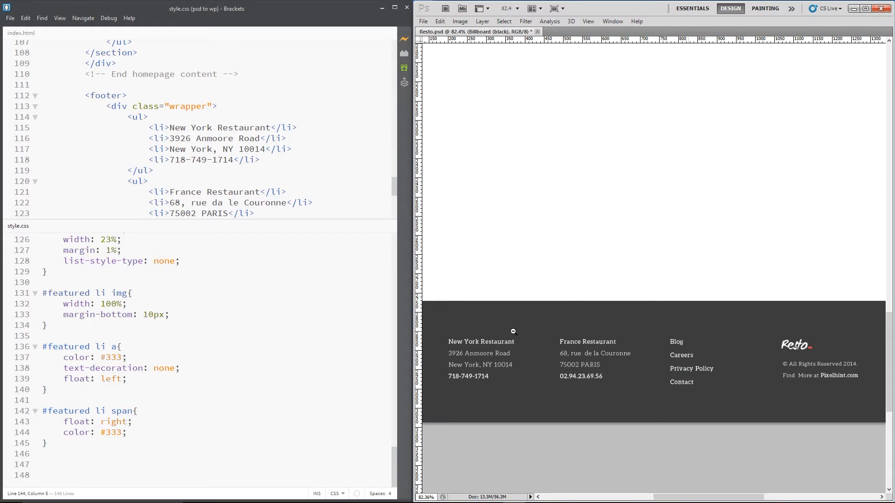
mouse_move(545, 269)
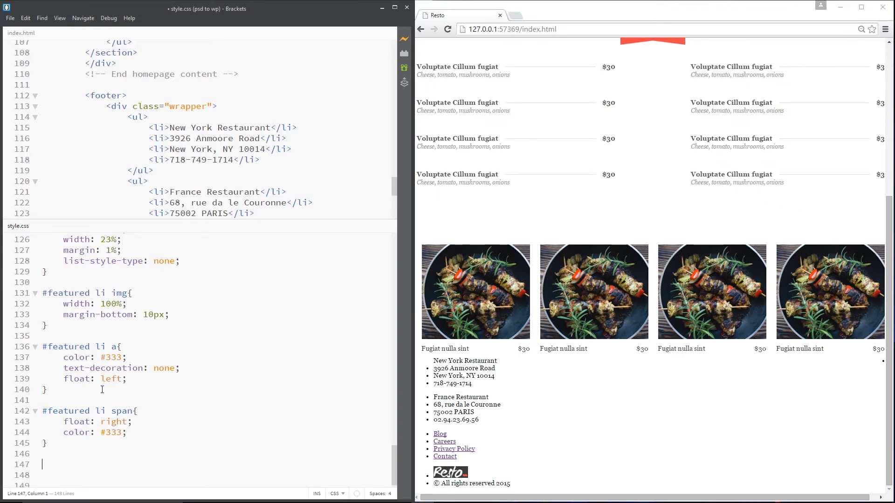
Add a footer rule with background: #3b3b3b to style.css
type("footer{}")
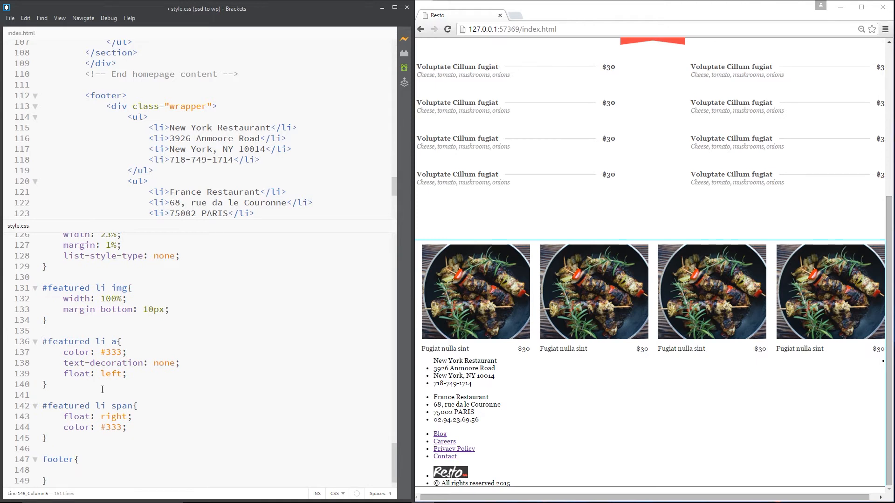
type("background:")
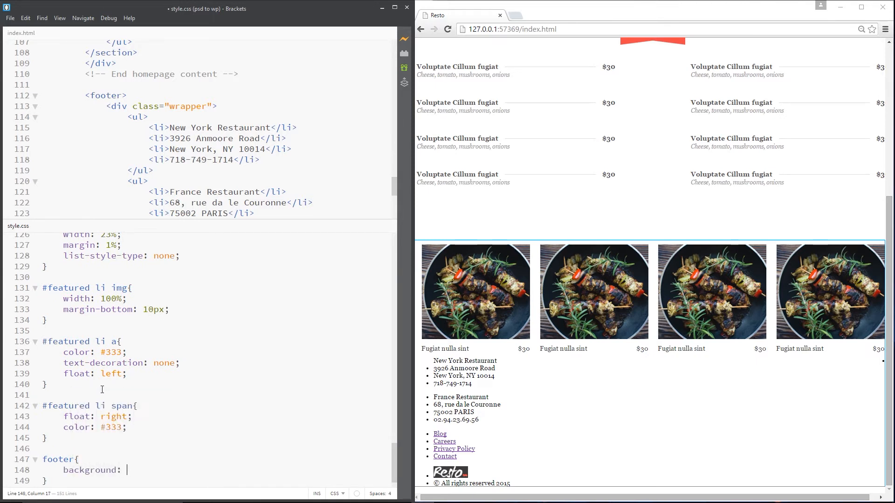
type("#3b3b3b'")
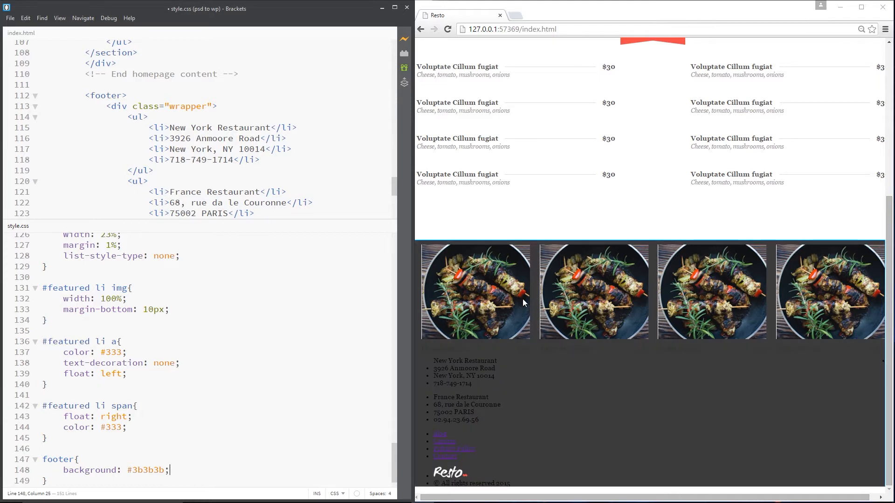
mouse_move(797, 246)
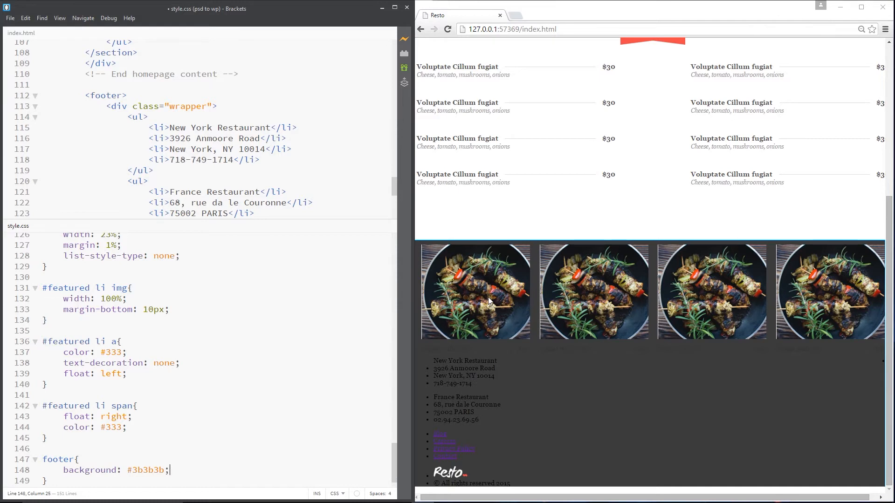
mouse_move(486, 305)
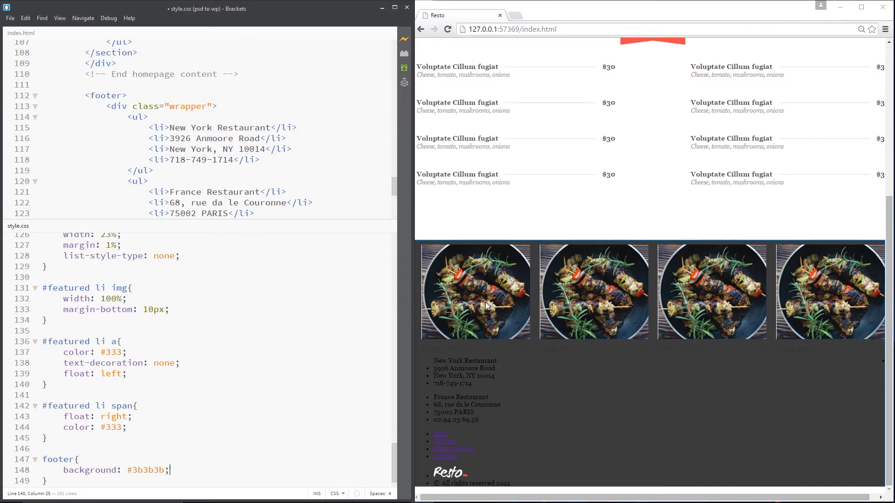
mouse_move(685, 311)
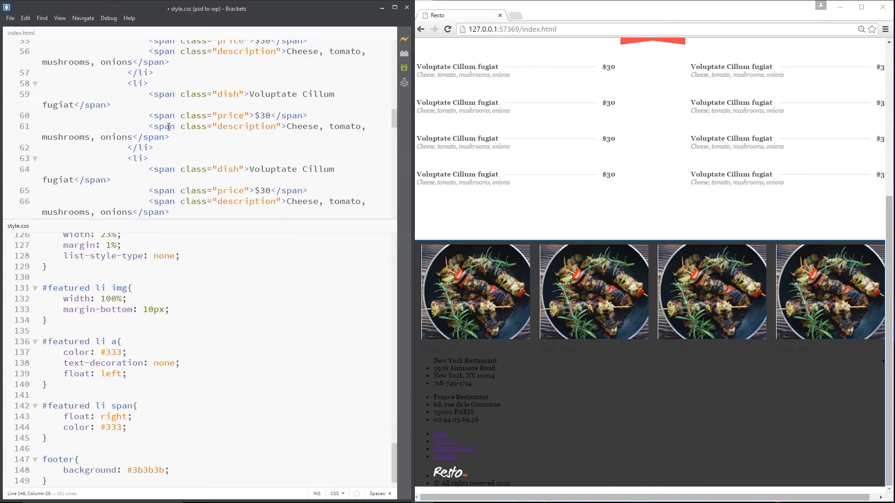
Review the featured section markup in index.html
left_click(170, 469)
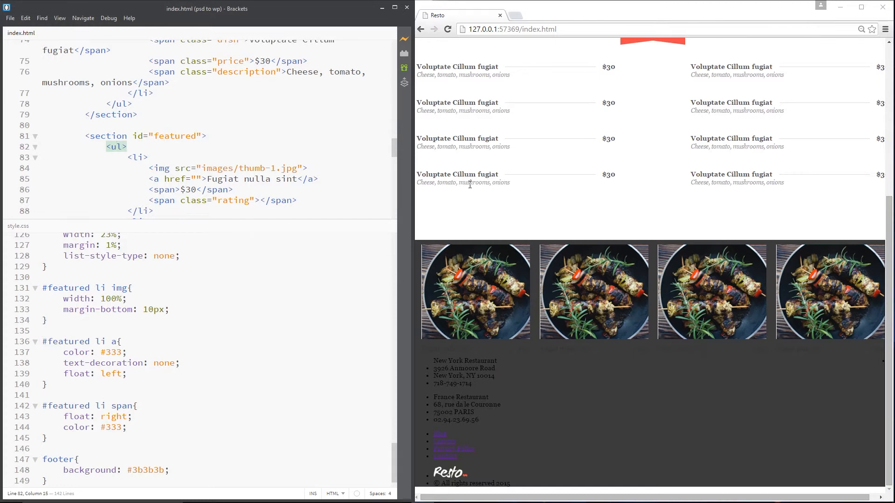
scroll("down", 3)
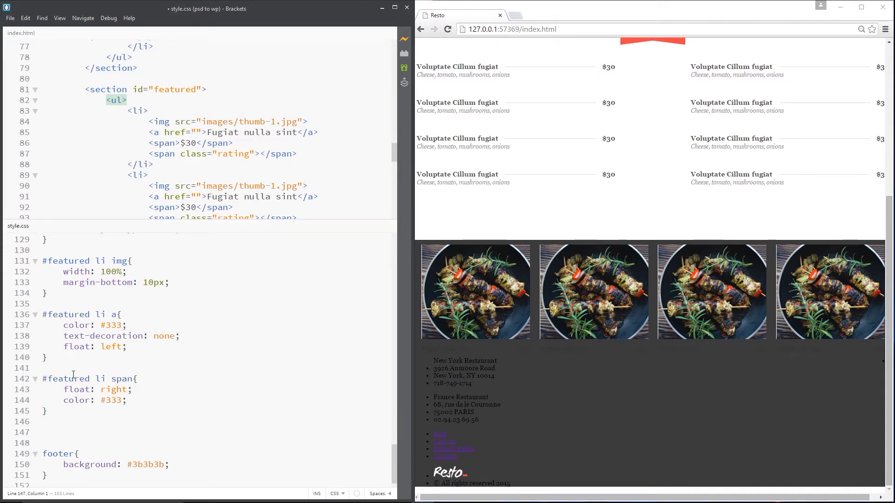
Add a #featured ul:after clearfix rule with content: "", display: block and clear: both
type("#featu")
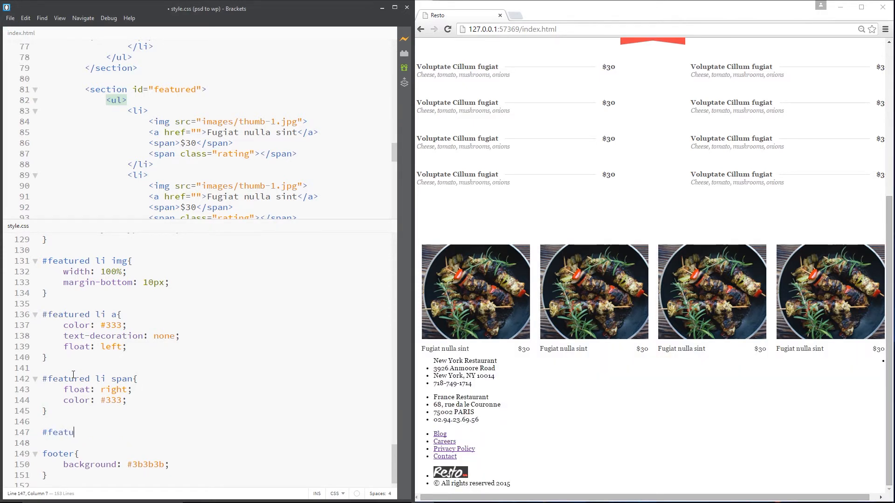
type("red ul:")
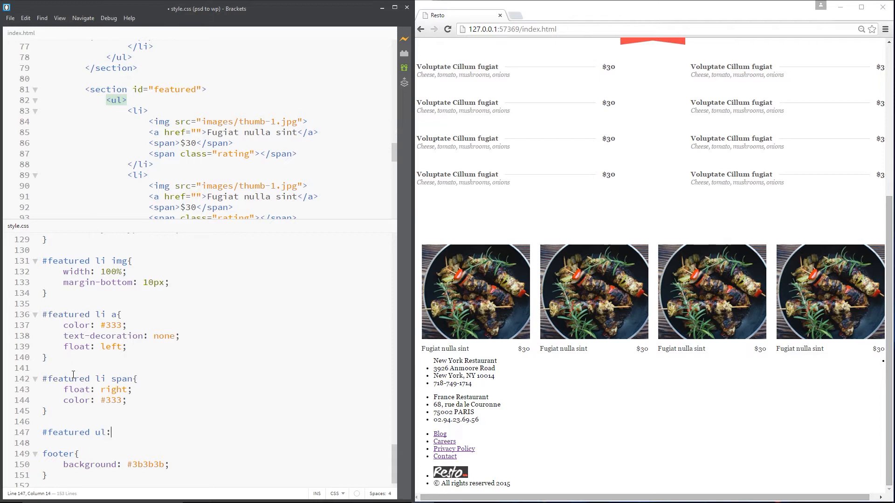
type("after{")
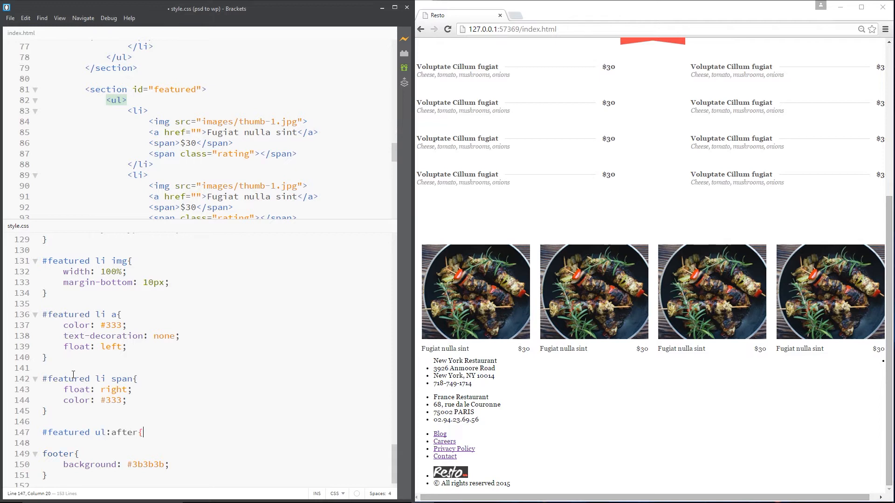
type("content: \"")
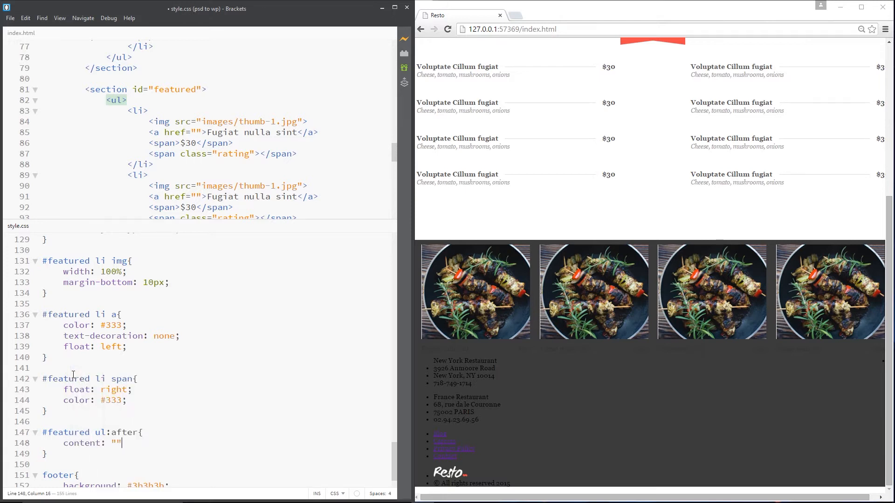
type("display: block;")
type("clear: both")
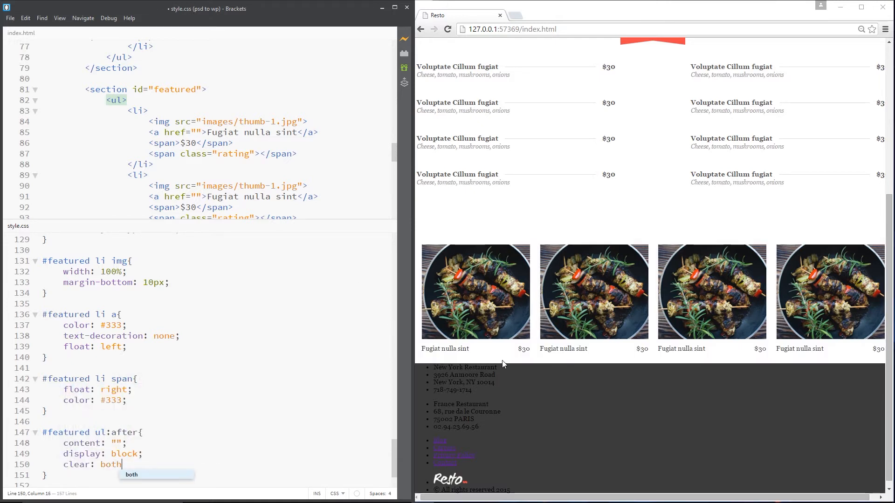
mouse_move(658, 263)
type(";")
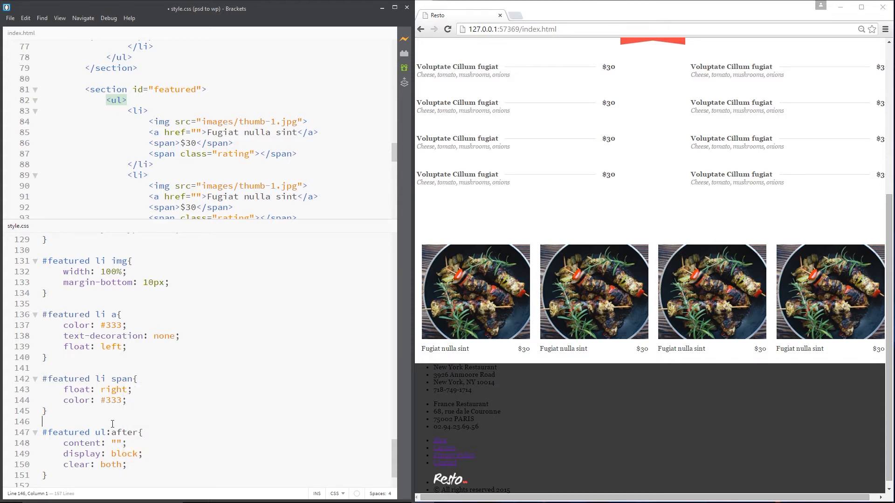
Add margin-top: 100px and padding: 30px 0 to the footer rule
scroll("down", 3)
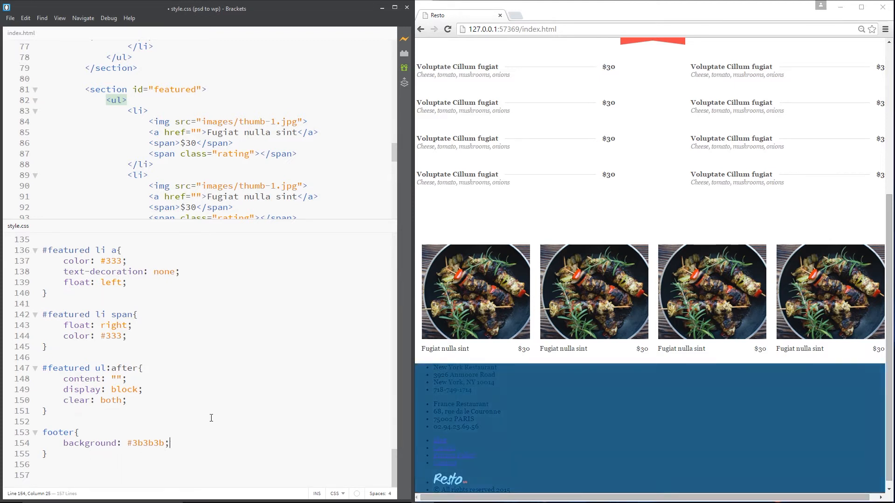
type("margin-to")
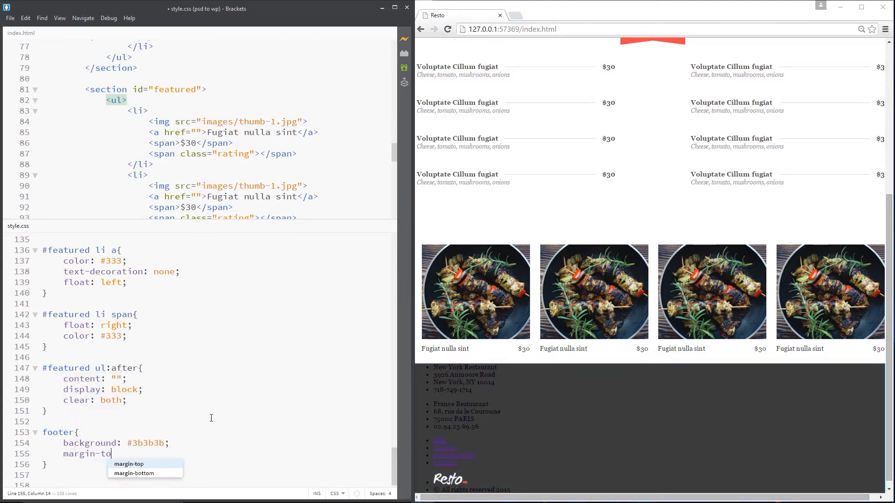
type("p: 100px;")
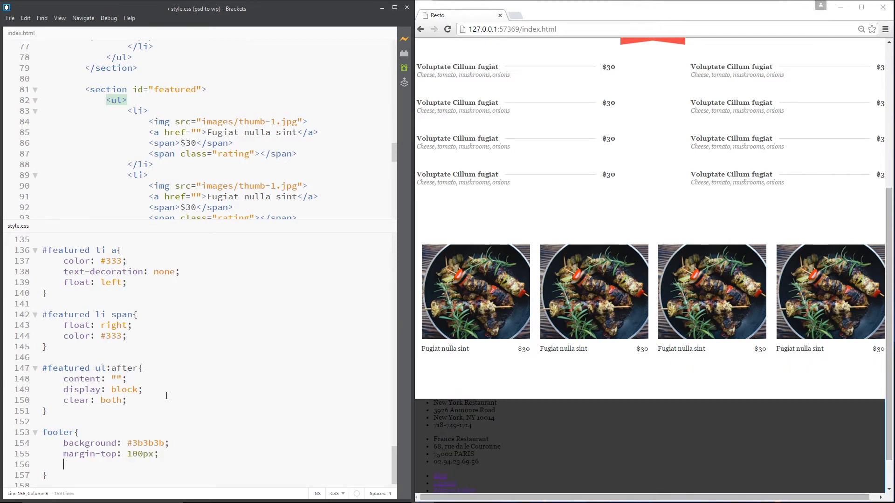
type("padding:")
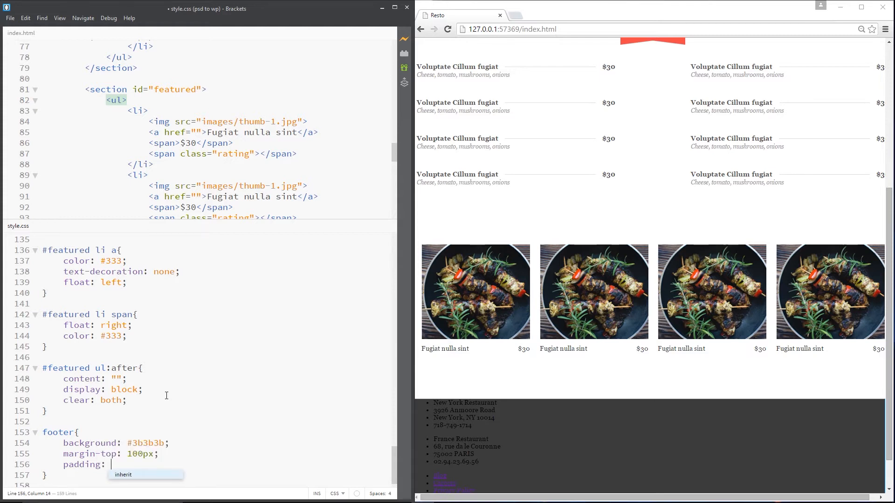
type("30px")
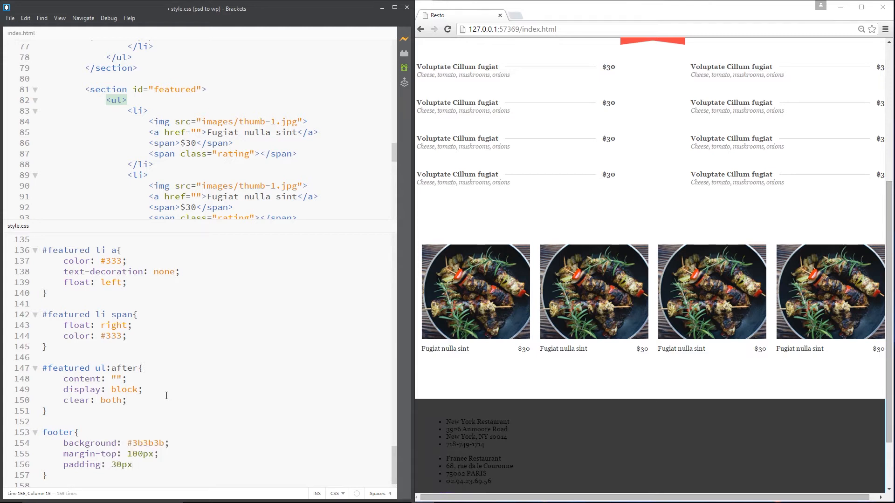
type("0;")
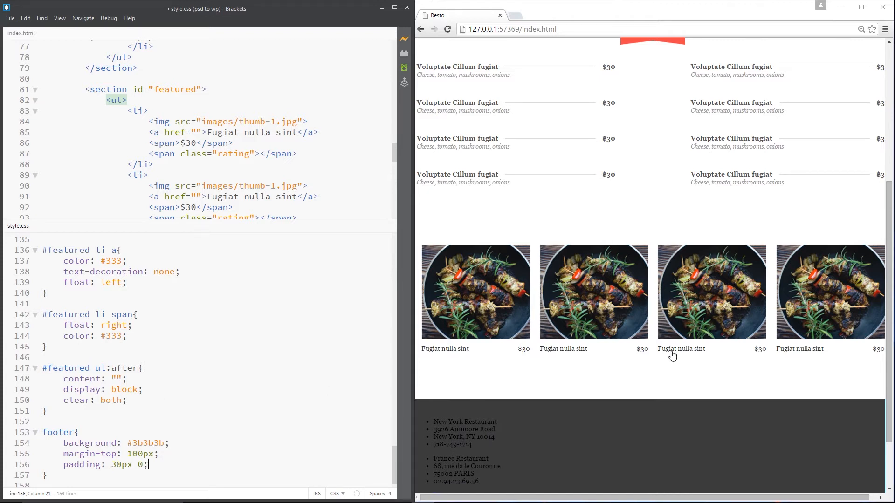
scroll("down", 3)
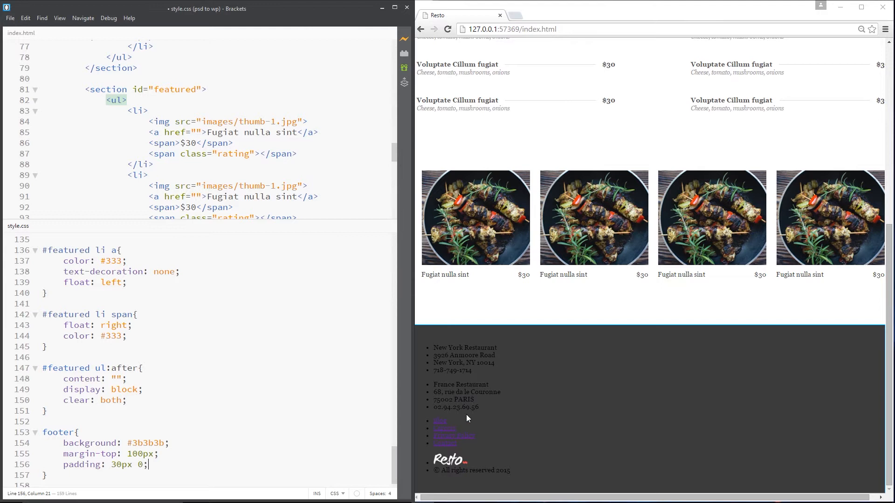
left_click(122, 420)
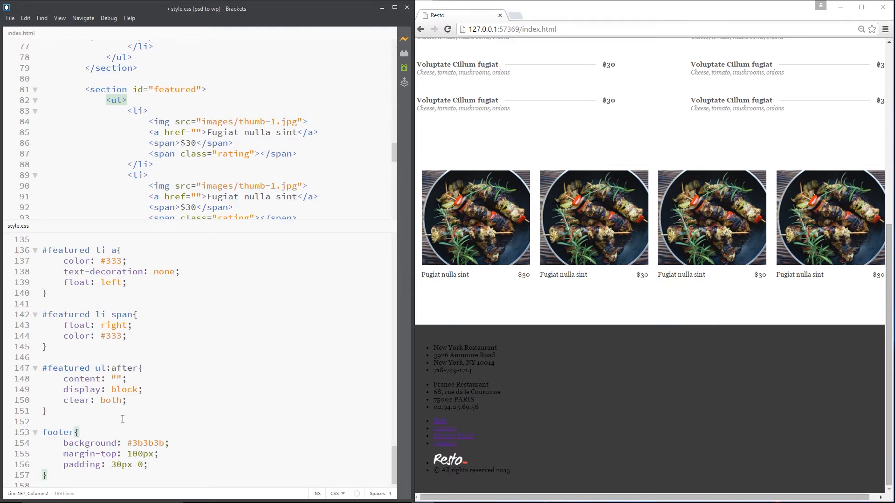
mouse_move(108, 495)
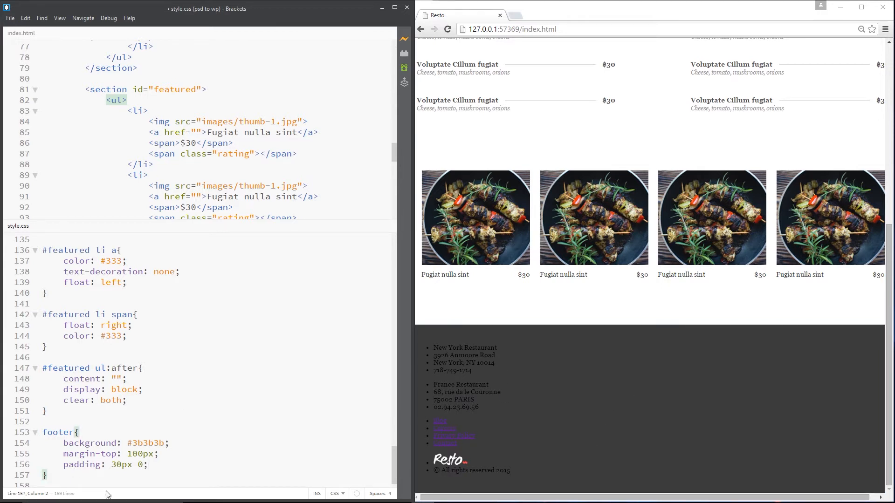
Add a footer ul rule with float: left below the footer rule
type("footer ul{")
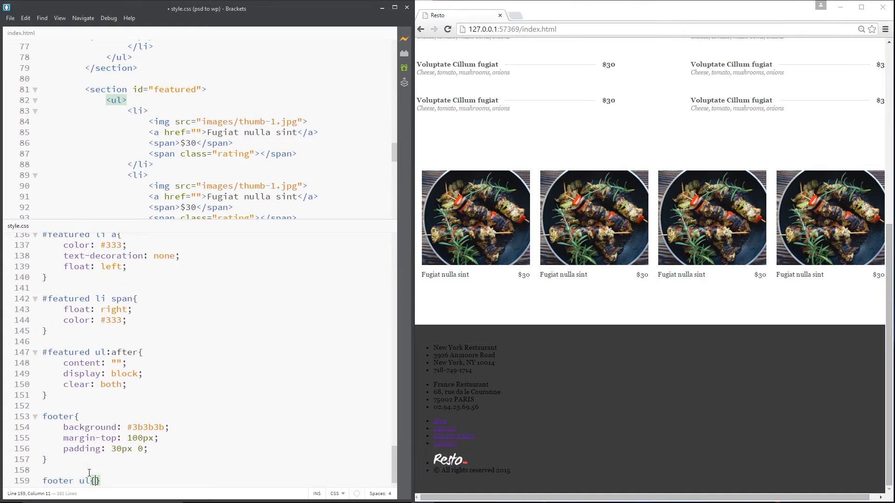
type("float: left;")
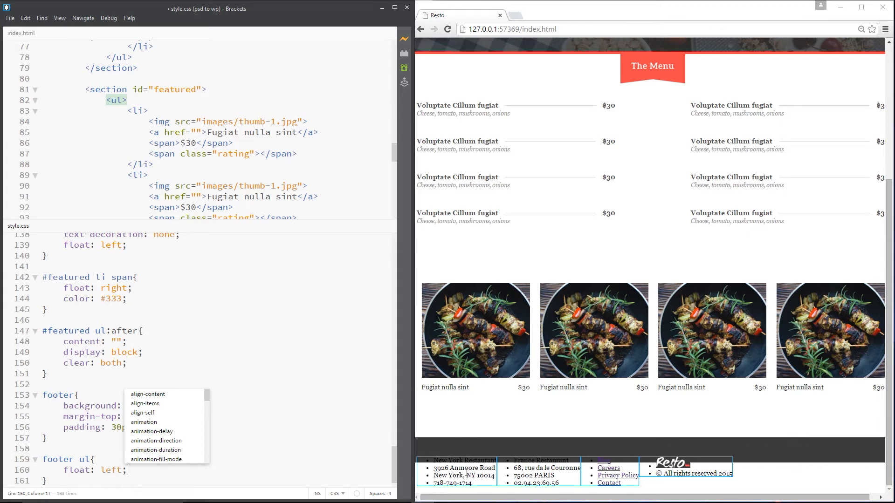
mouse_move(679, 468)
type("footer:after{")
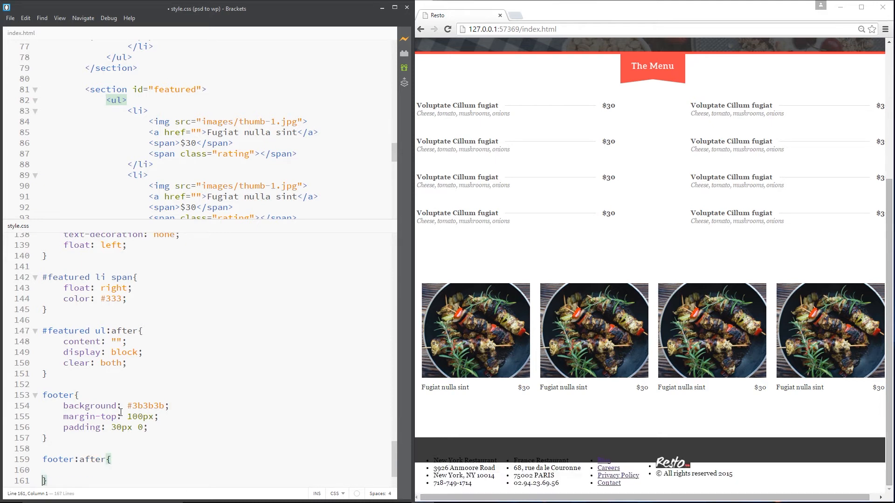
Fill the footer:after rule with content: "", display: block and clear: both
left_click(64, 470)
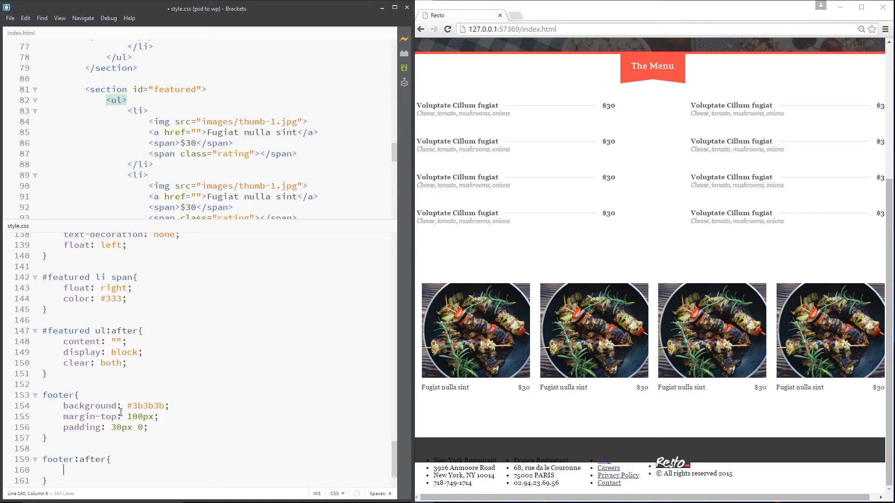
type("content: \"\";")
type("displa")
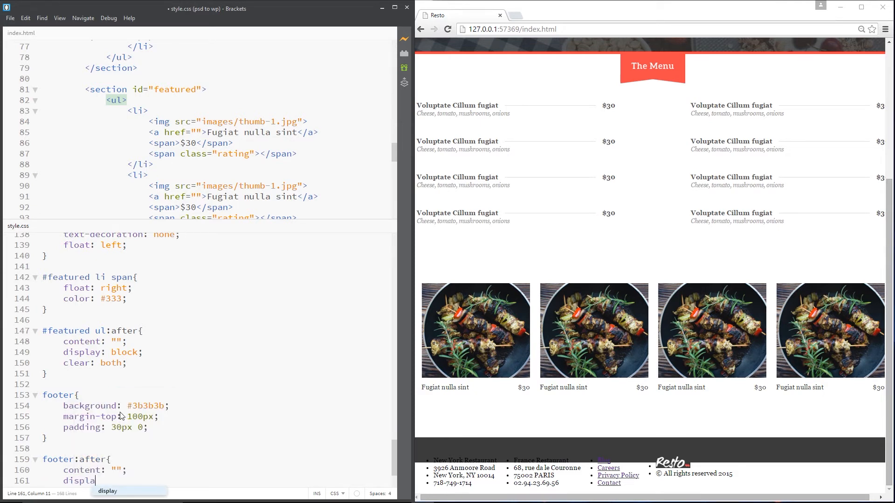
type("block;")
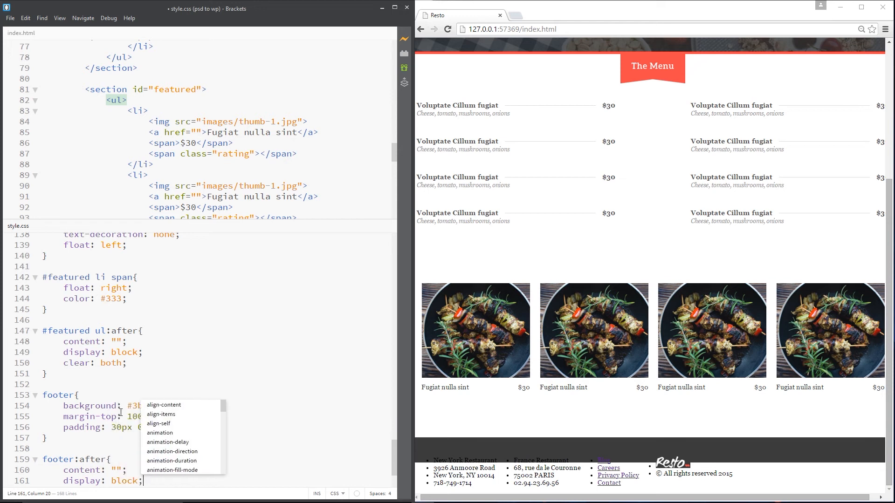
type("clear: both;")
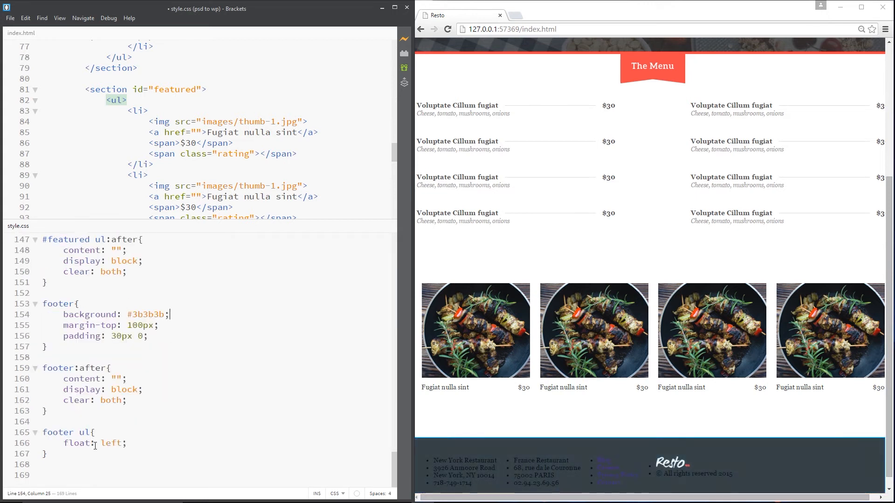
Give the footer ul rule padding: 0, list-style-type: none and color #eee
type("padding: 0;")
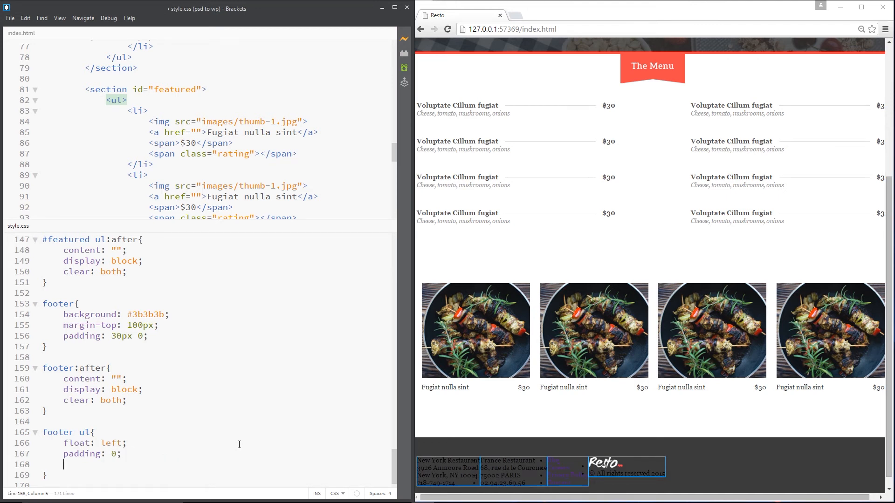
type("list-style-type: none;")
type("color: #eee")
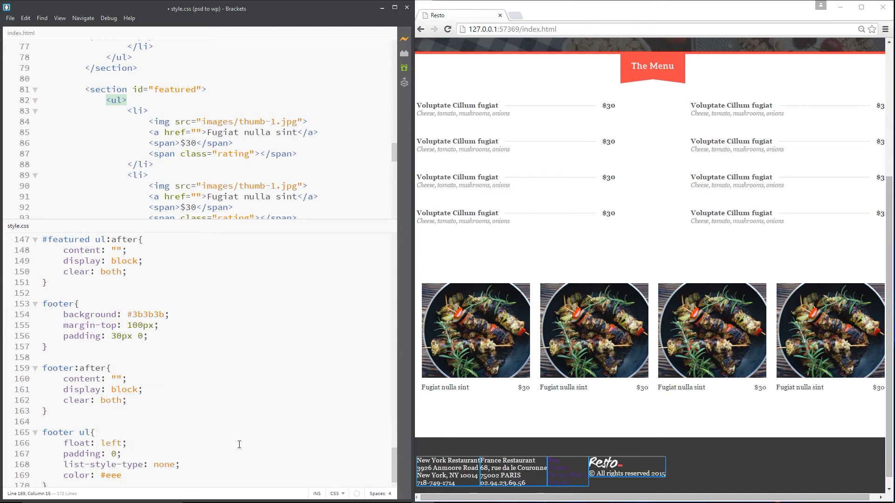
scroll("down", 3)
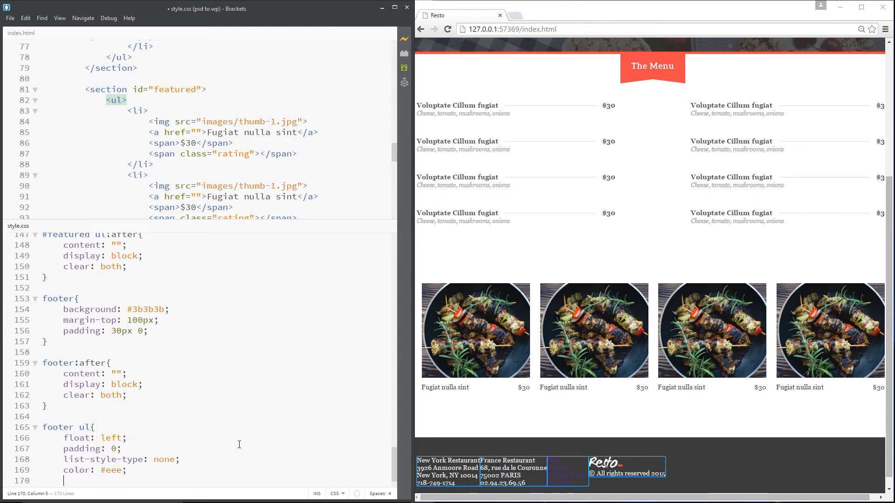
Set the footer lists to width 23% with a 2% right margin, then start the next footer rule
type("width: 23%")
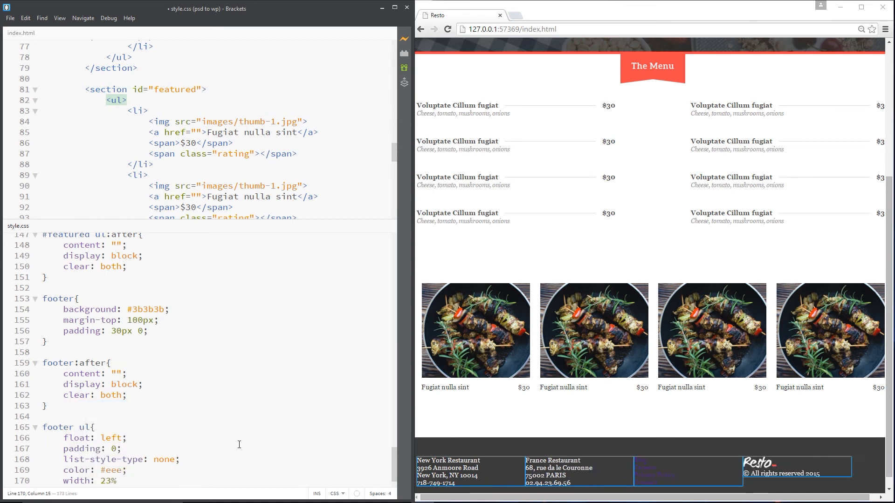
type("margin-right: 2")
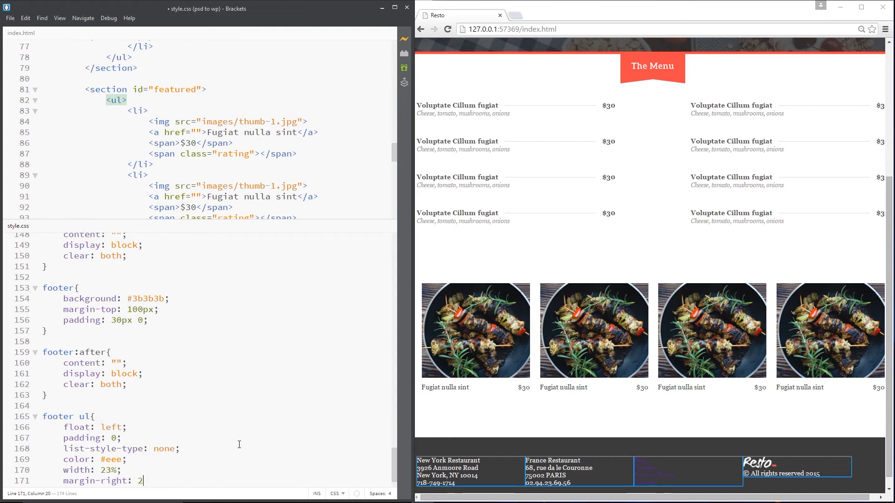
type("%;")
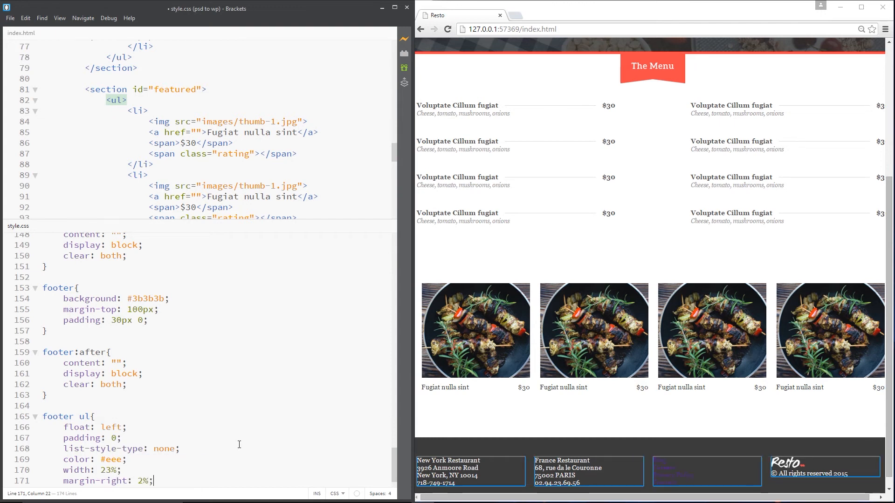
scroll("down", 3)
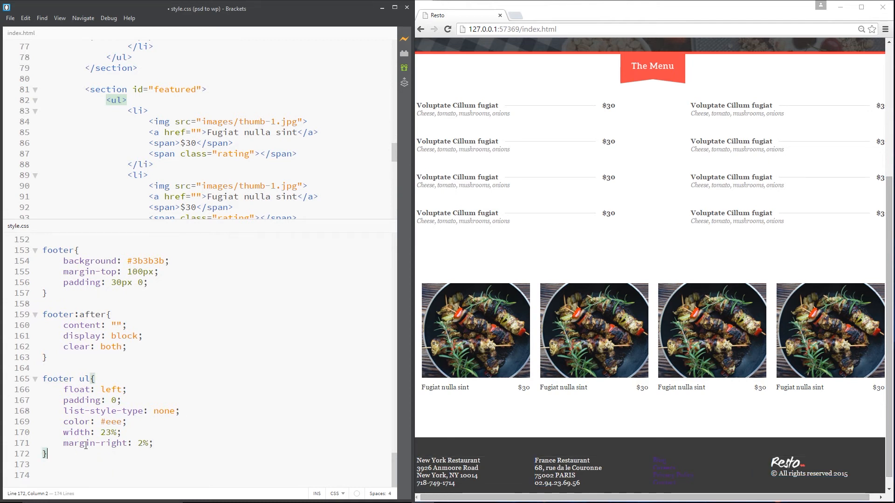
type("footer")
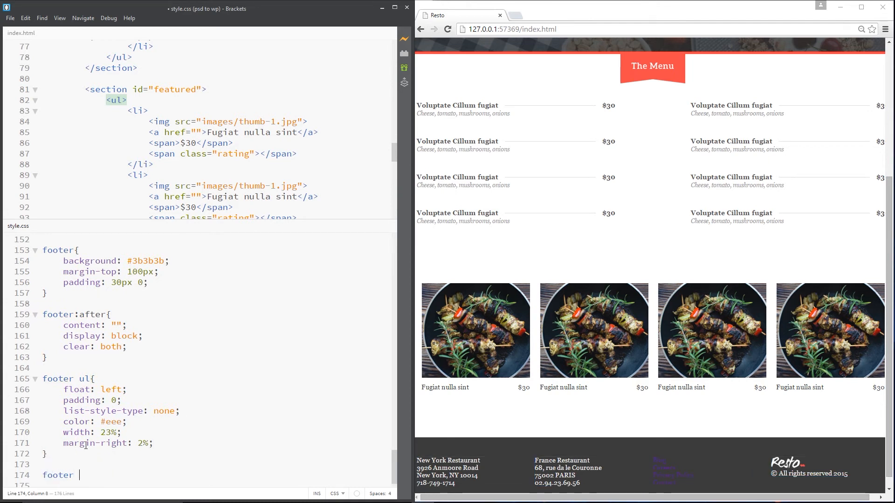
Add a footer li rule with margin: 10px 0 and begin a footer a rule
type("li{}")
type("ma")
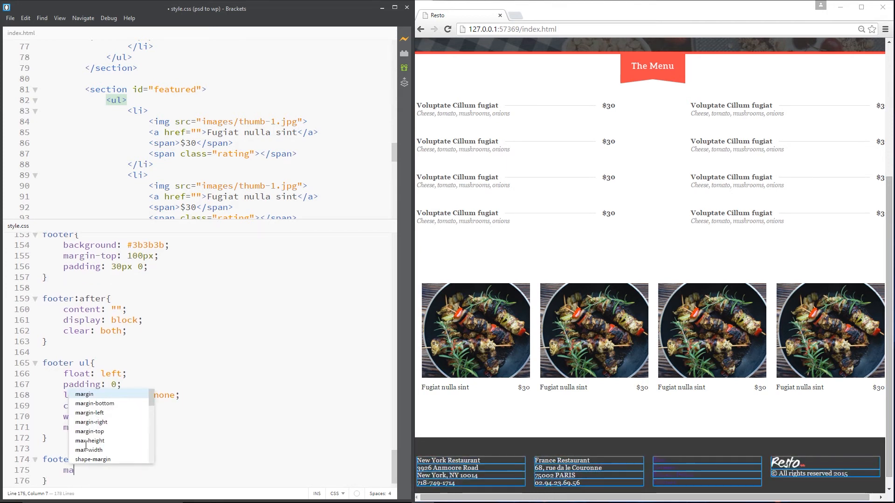
type("10")
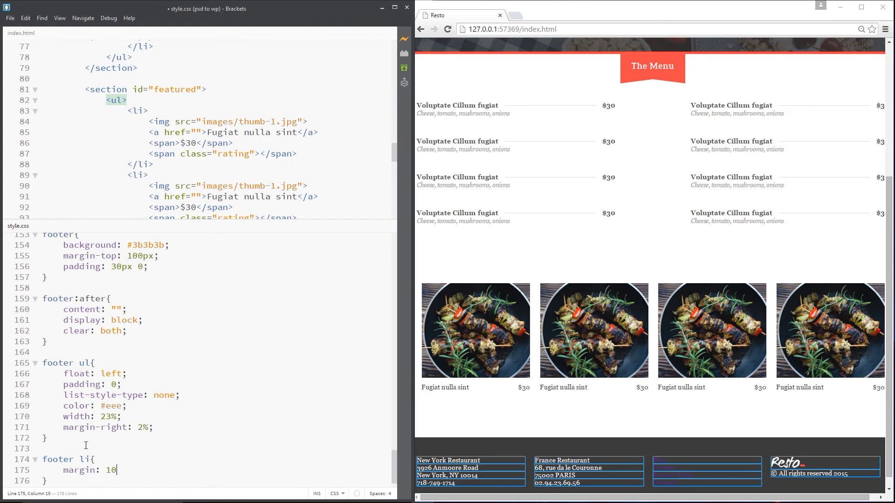
type("px 0;")
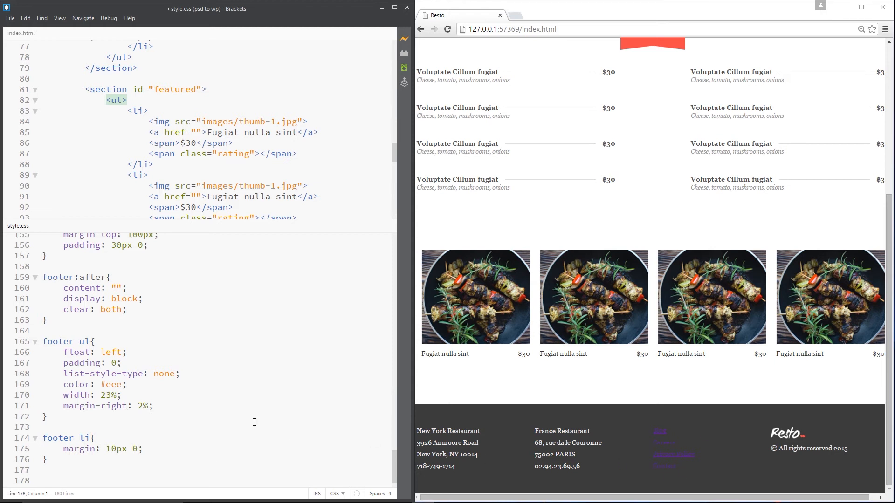
type("footer a{")
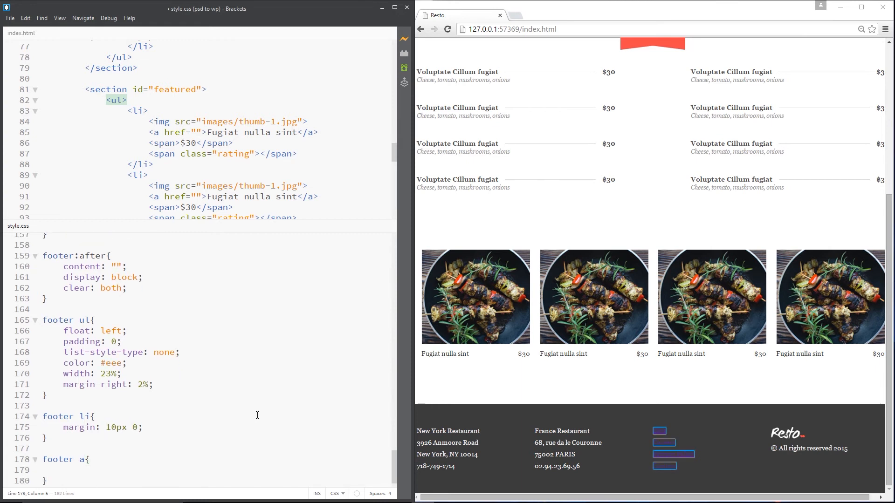
Give the footer a rule color #eee and text-decoration: none
type("color: #eee")
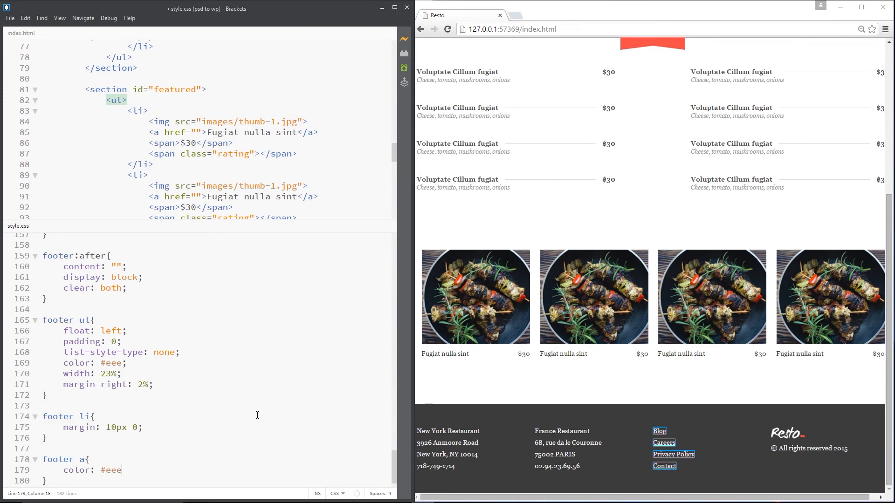
type("text-decorati")
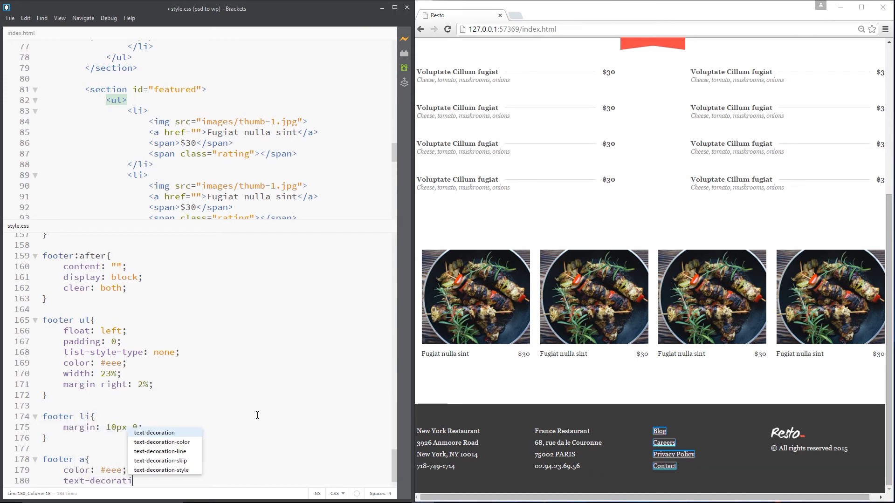
type("on: none;")
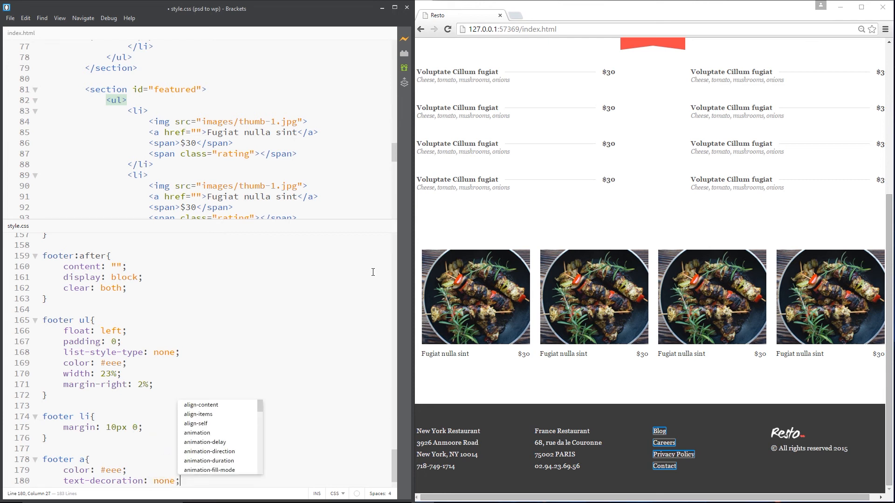
left_click(106, 363)
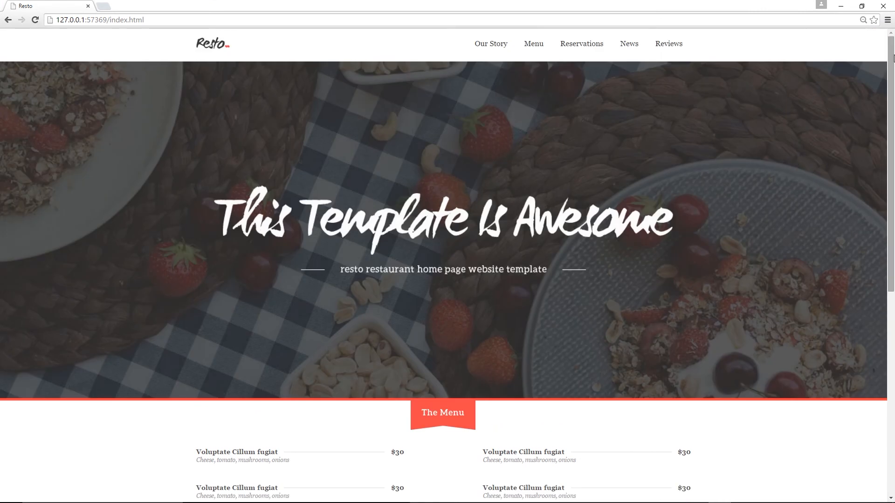
Scroll the maximized Chrome window to review the finished Resto page
scroll("down", 3)
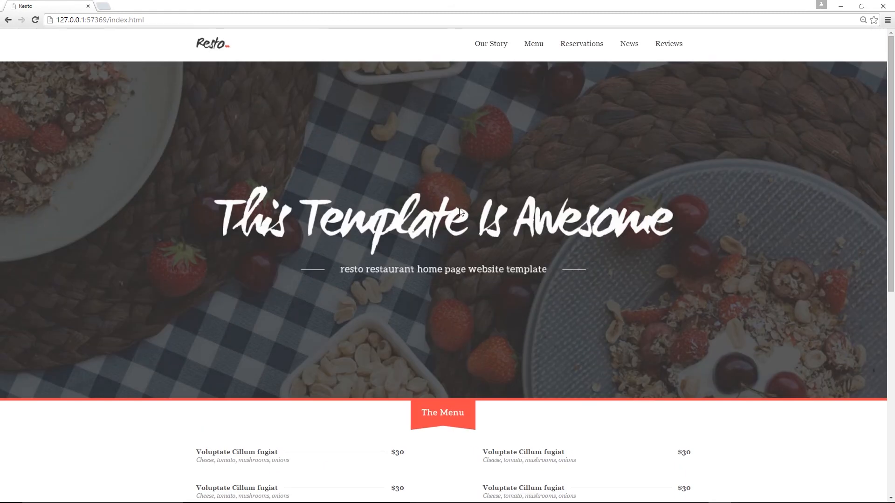
mouse_move(517, 243)
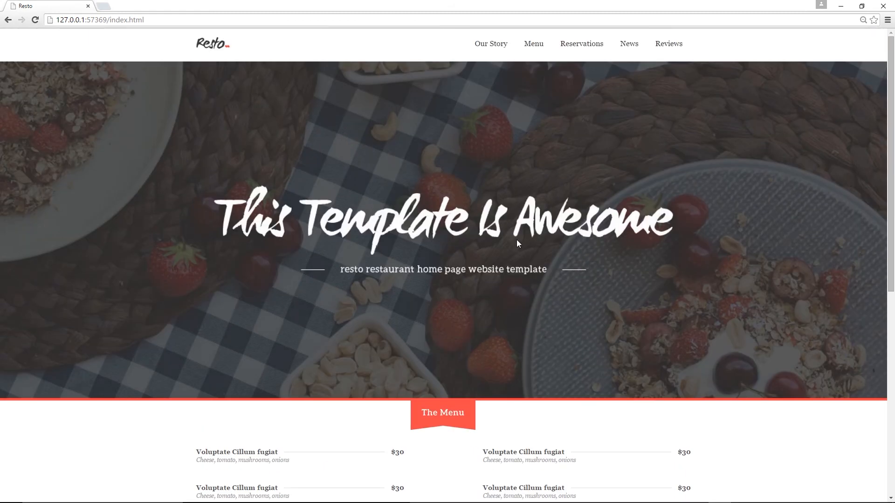